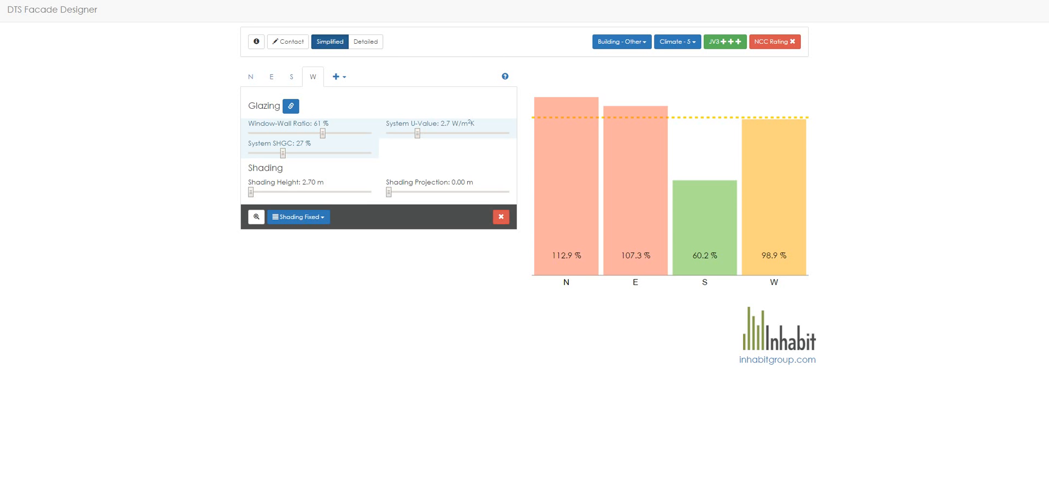
pyautogui.moveTo(309, 313)
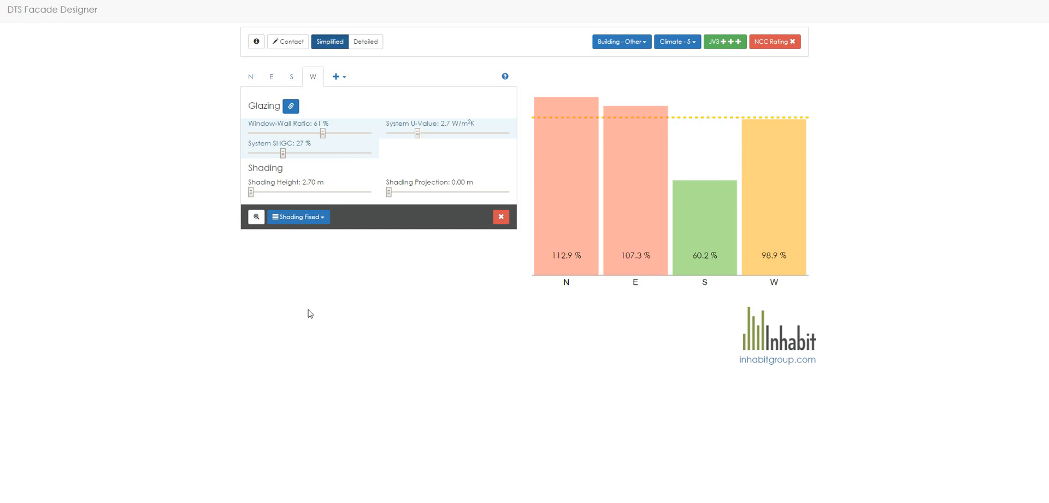
# Read the JV3 Potential single-plus compliance guidelines, then dismiss the dialog
pyautogui.click(724, 41)
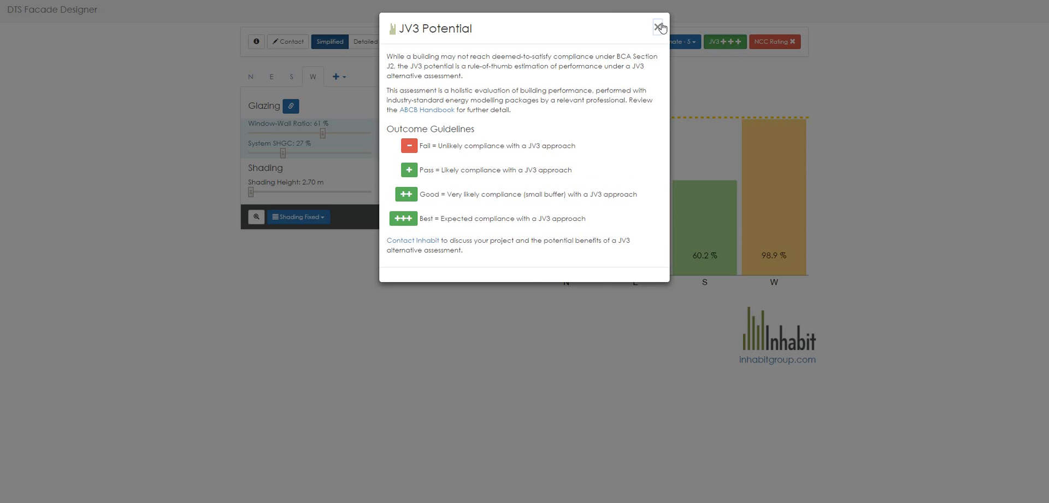
pyautogui.click(660, 27)
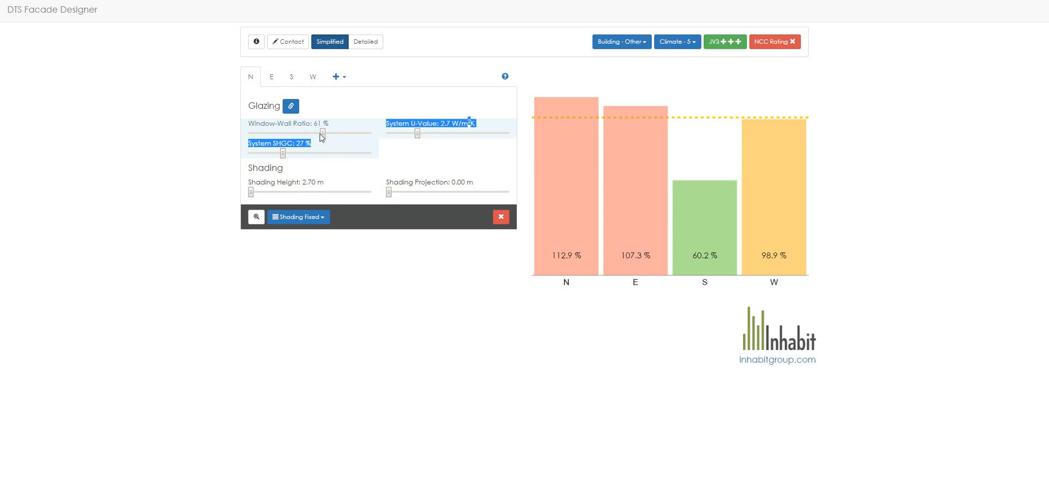
pyautogui.click(724, 41)
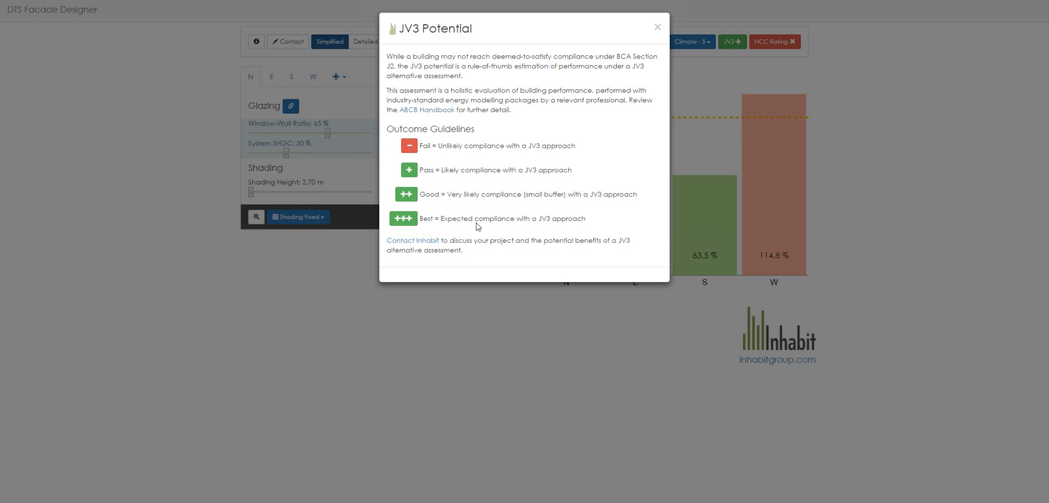